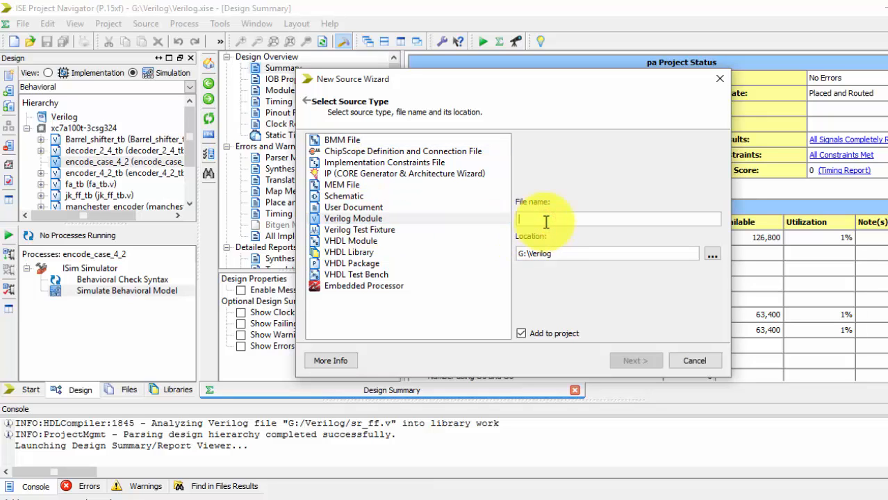
Step: Start a new Verilog Module named decoder2_4 in the New Source Wizard
type("decoder2_4")
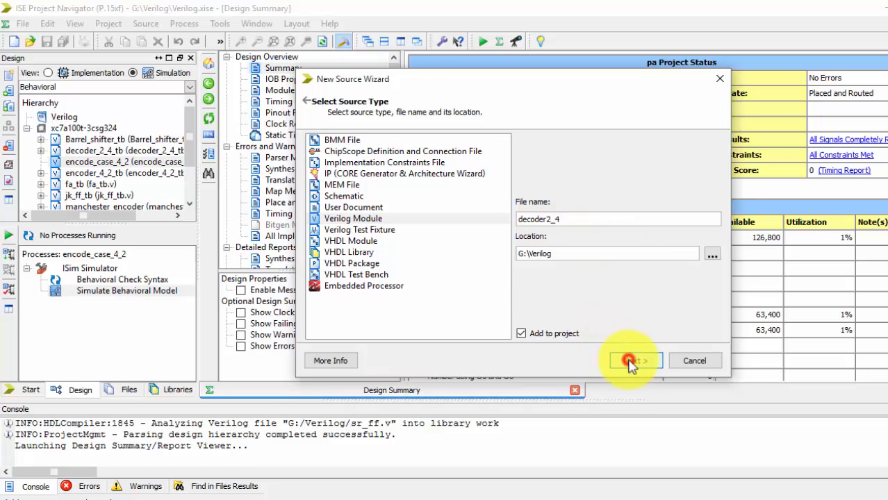
left_click(633, 361)
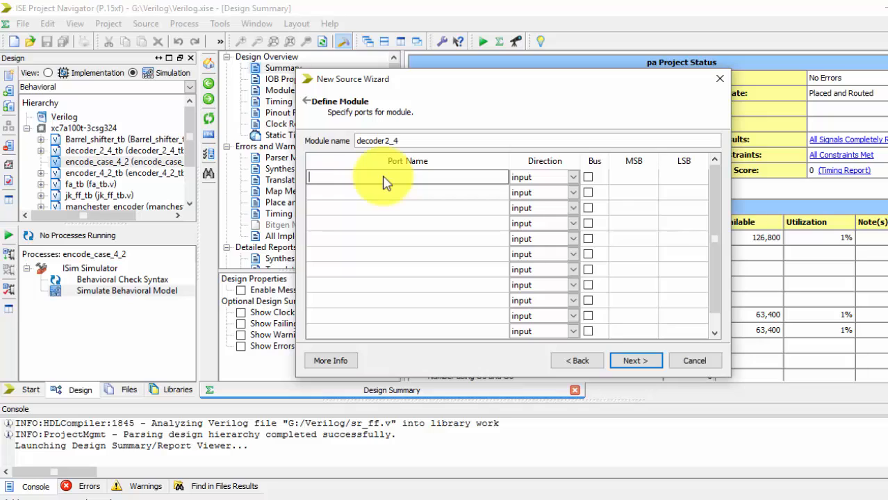
Step: Define port a as input and port y as output, then continue past the port definitions
type("a")
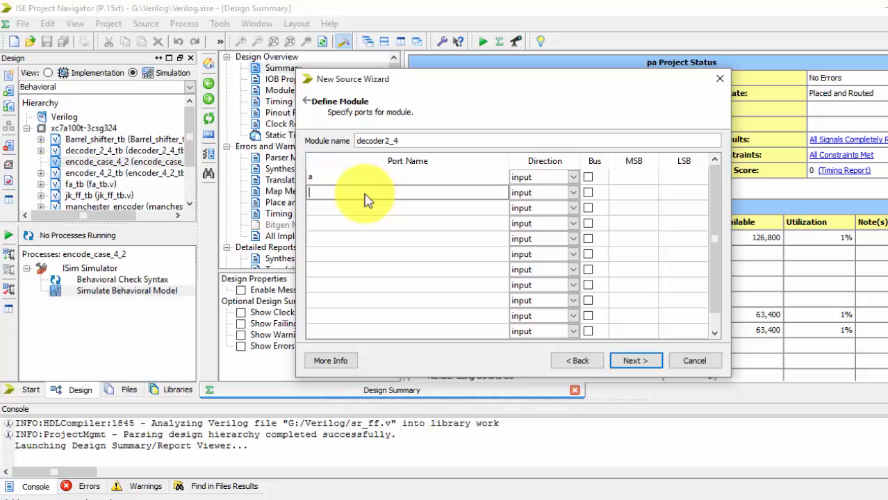
type("y")
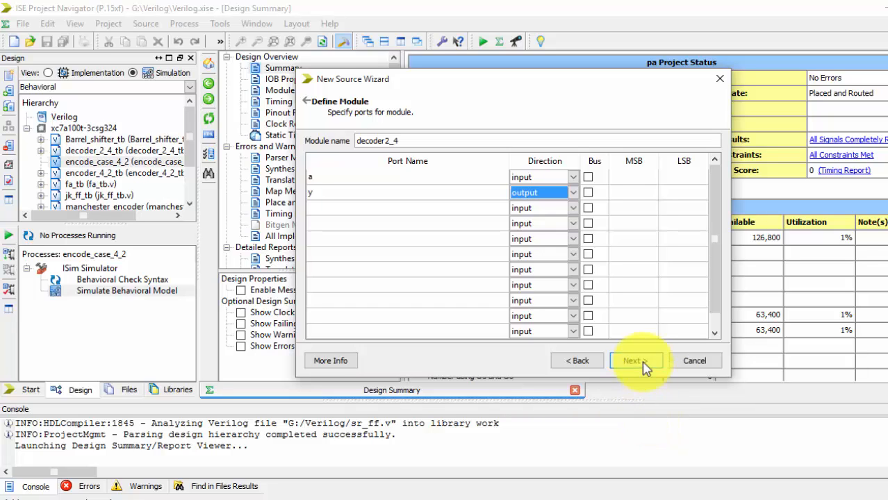
left_click(635, 361)
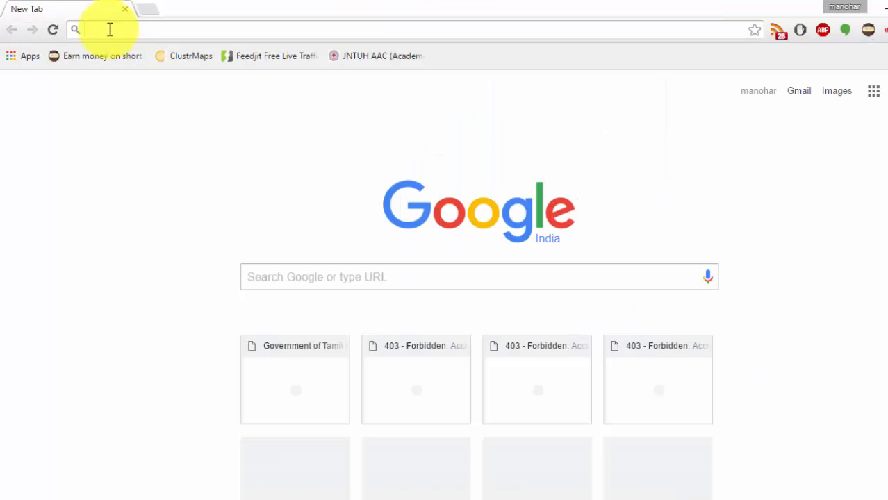
Step: Search Google for 'decoder circuit'
type("dec")
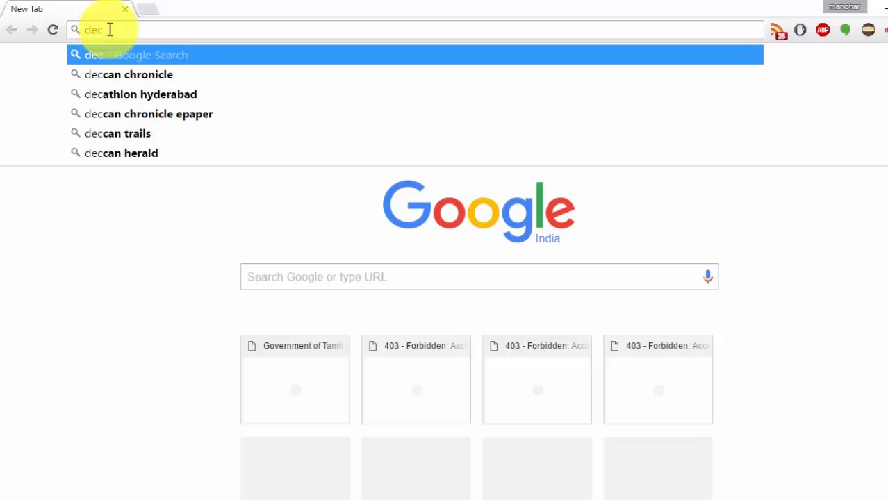
type("oder circuit")
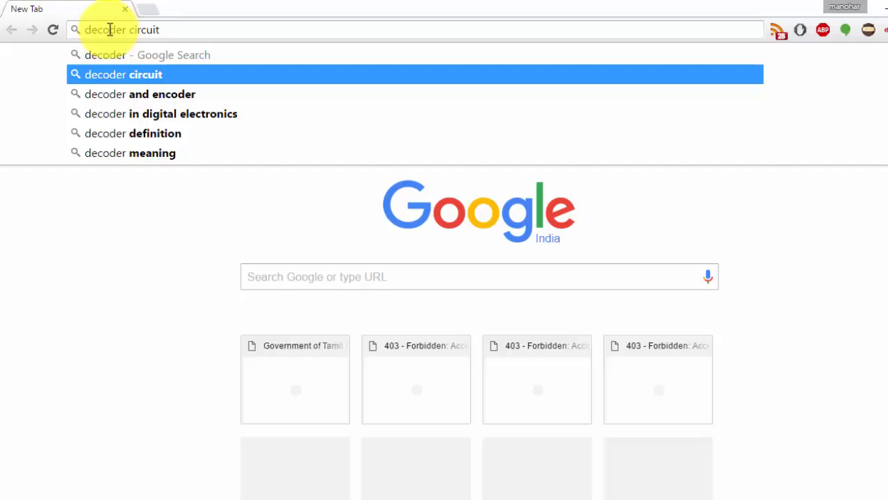
left_click(125, 75)
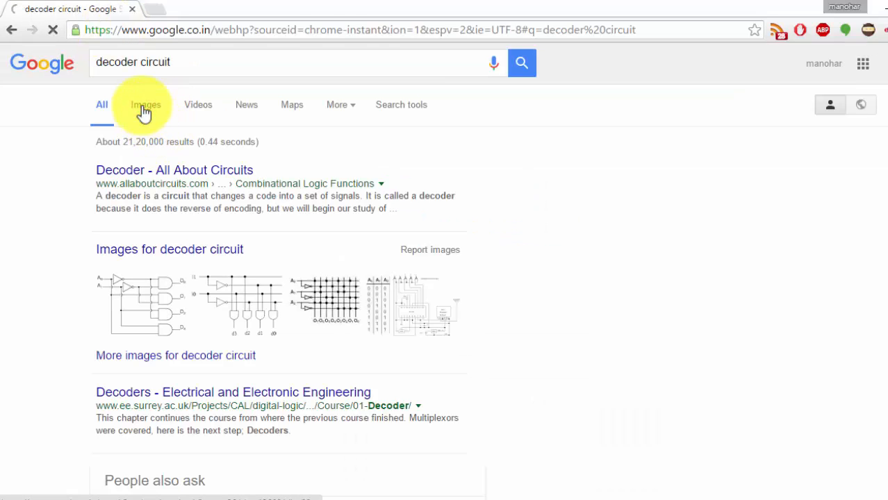
Step: Switch to image results and bring up the 2-to-4 decoder diagram with its truth table
left_click(145, 104)
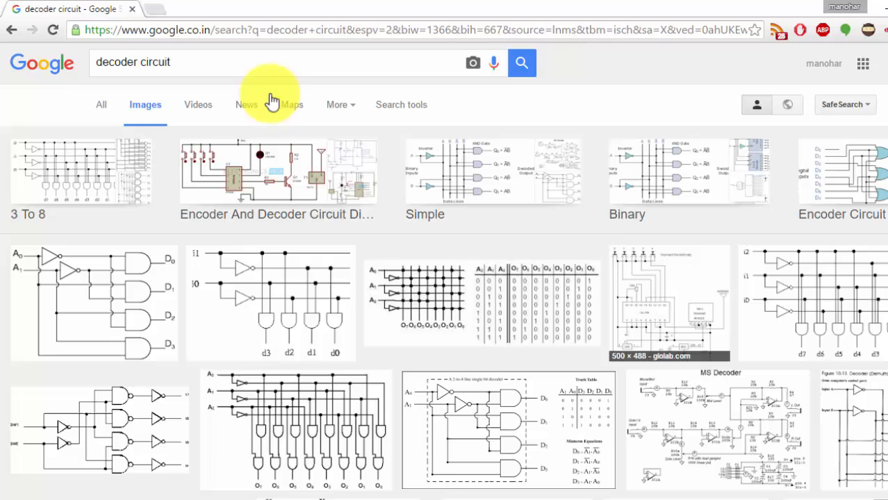
left_click(250, 62)
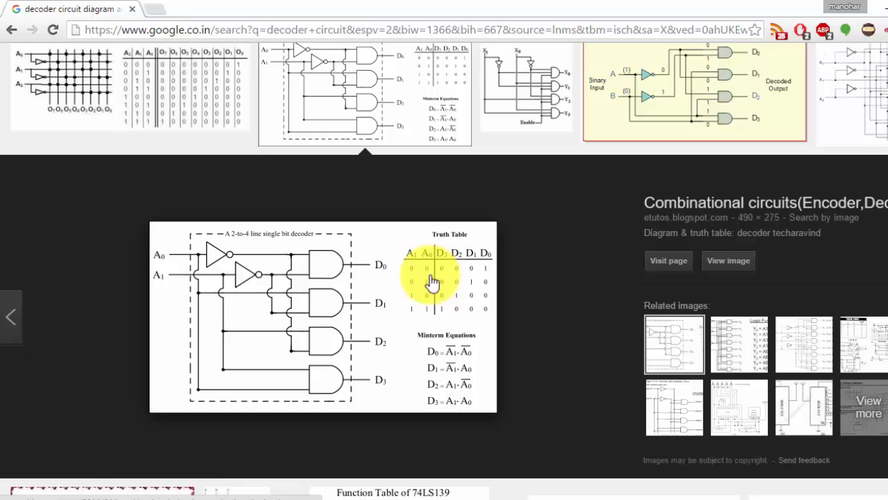
mouse_move(486, 275)
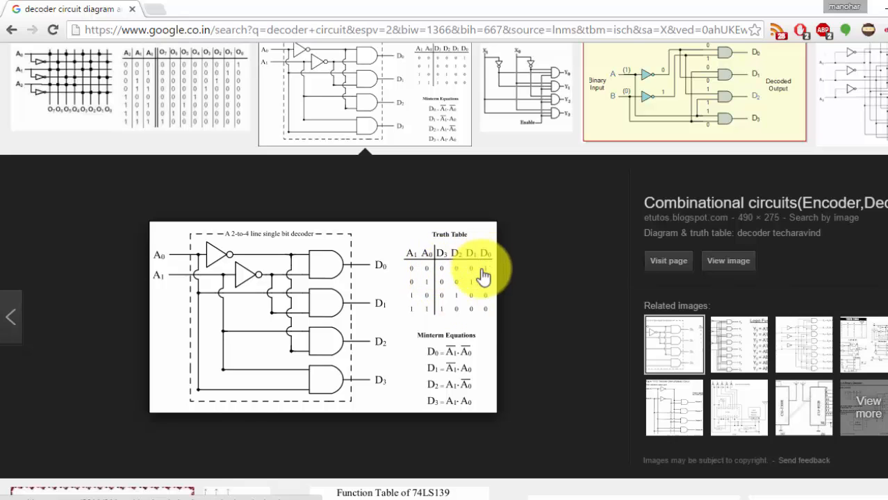
mouse_move(428, 309)
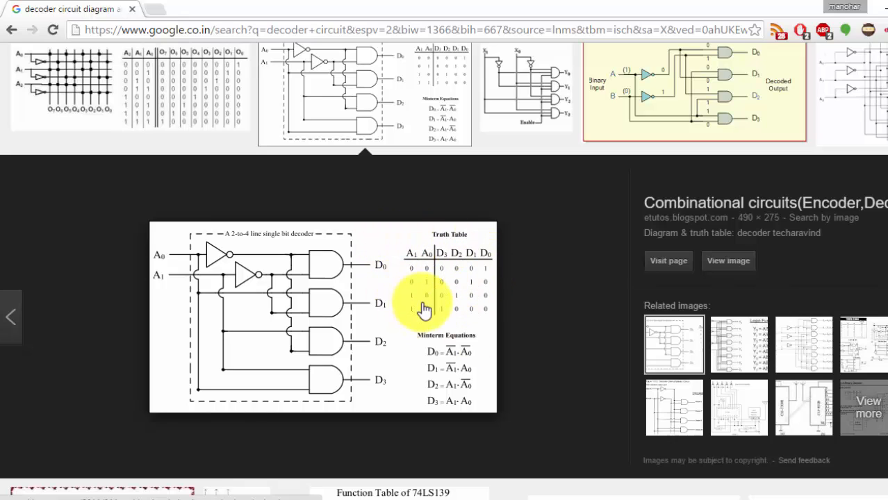
mouse_move(423, 357)
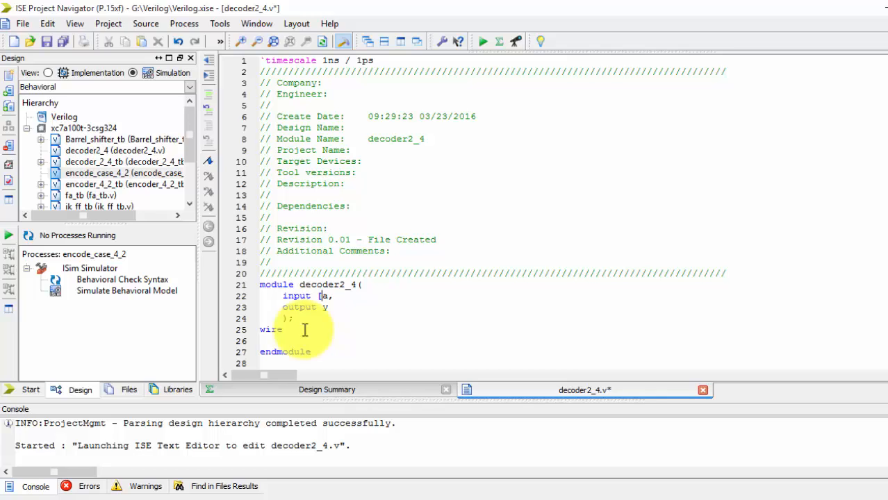
Step: Declare input a as [1:0], output y as [3:0], and add wire [3:0]y below the port list
type("[1:0]")
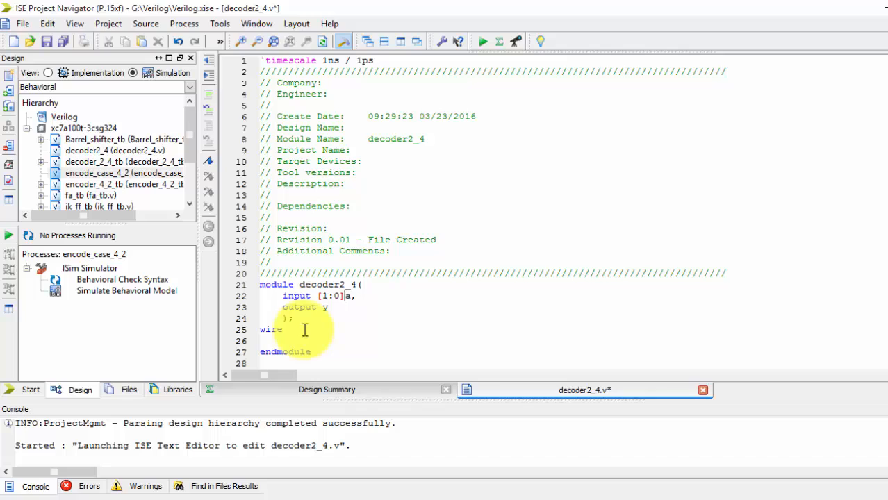
type("[")
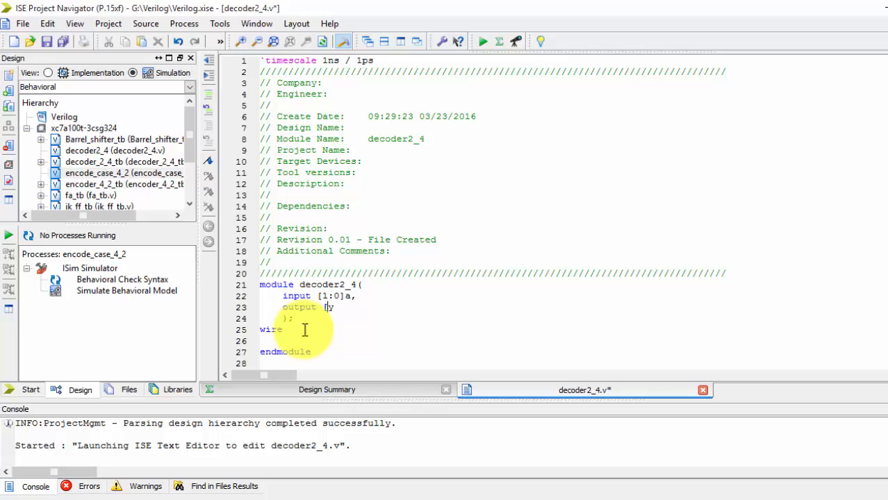
type("3:0")
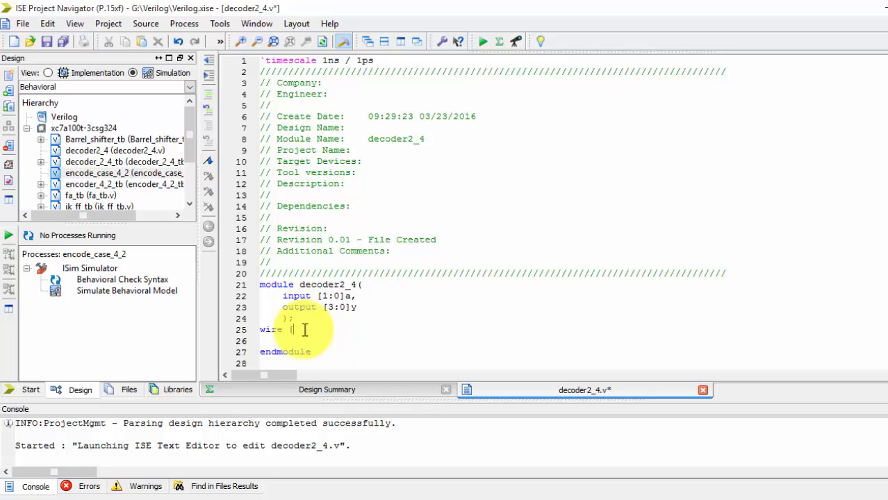
type("[0:")
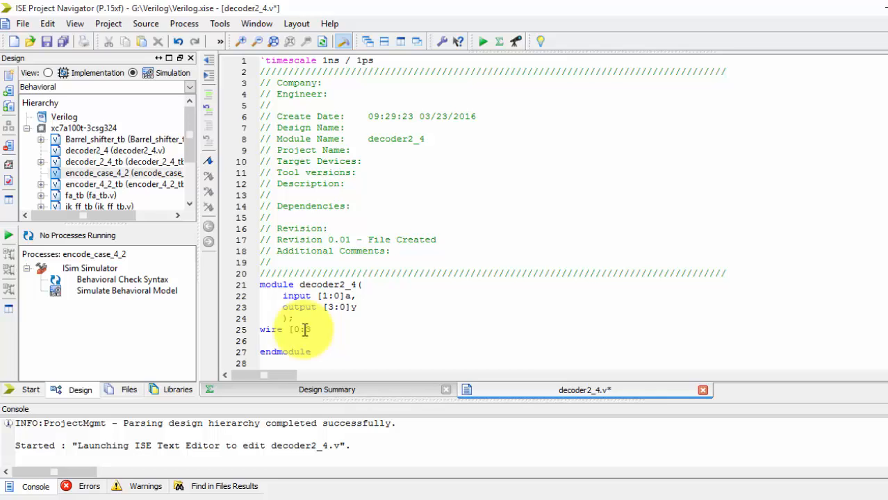
type("3:")
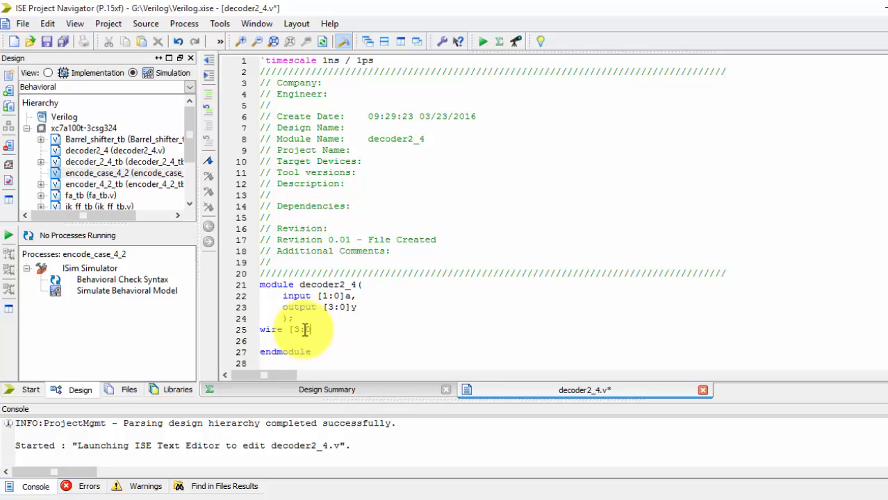
type("0]y;")
type("always")
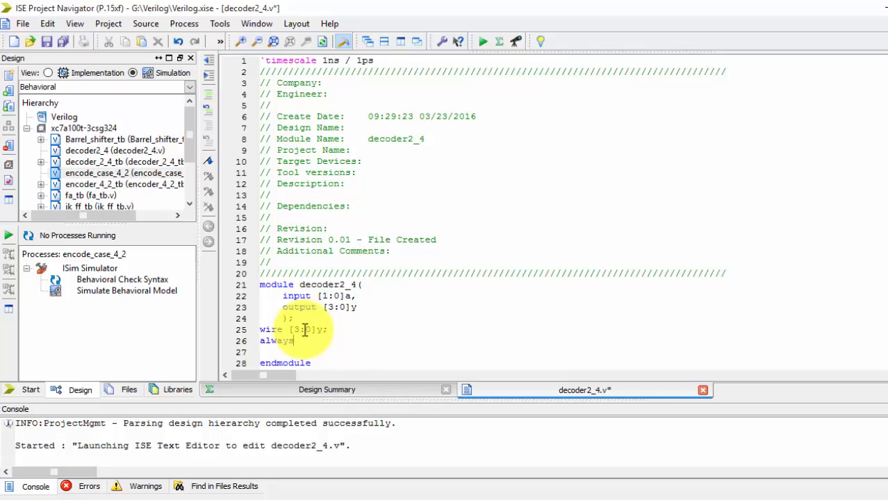
Step: Write always @(a) with the first condition if (a==2'b00) y=4'b0001;
type("@(")
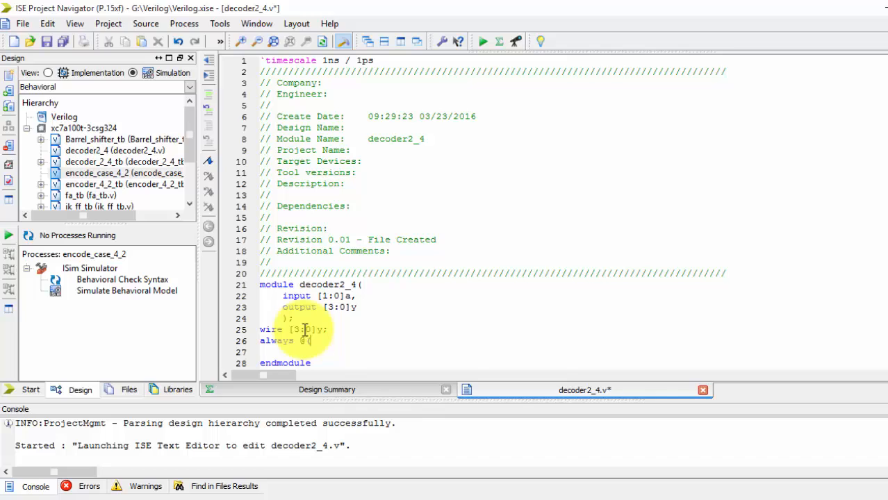
type("a)")
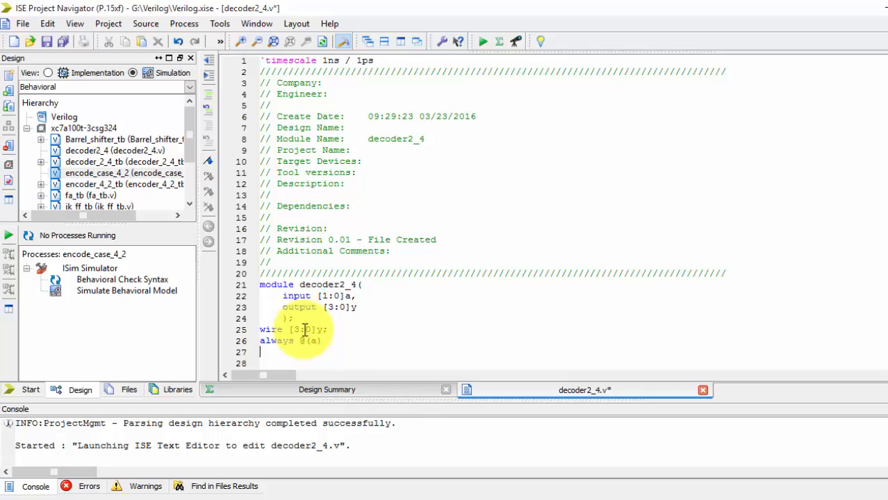
type("if")
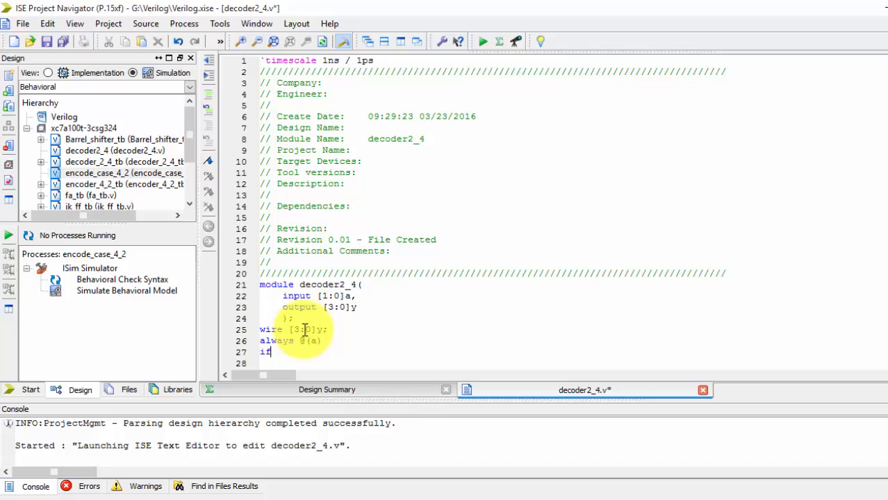
type("(")
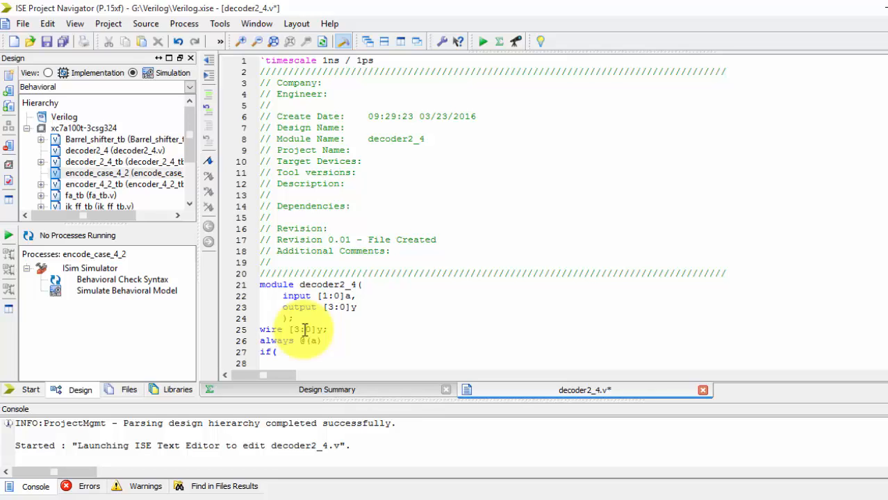
type("a=")
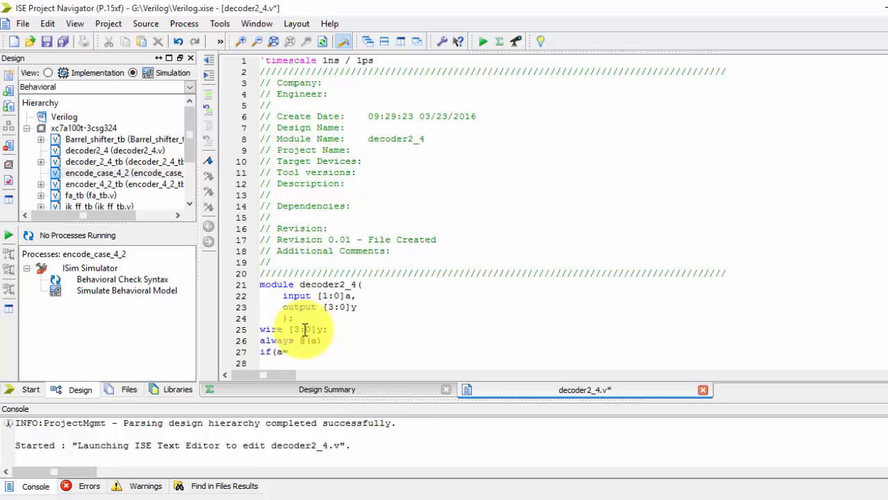
type("=")
type("begin")
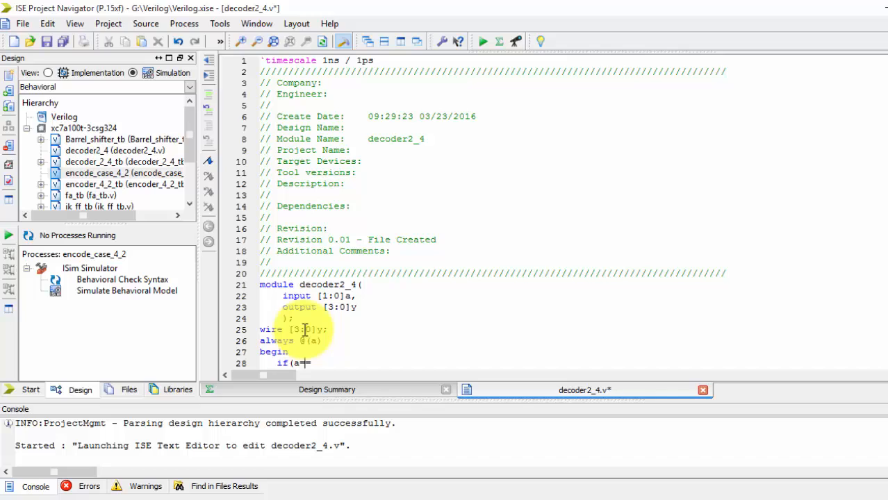
type("=2")
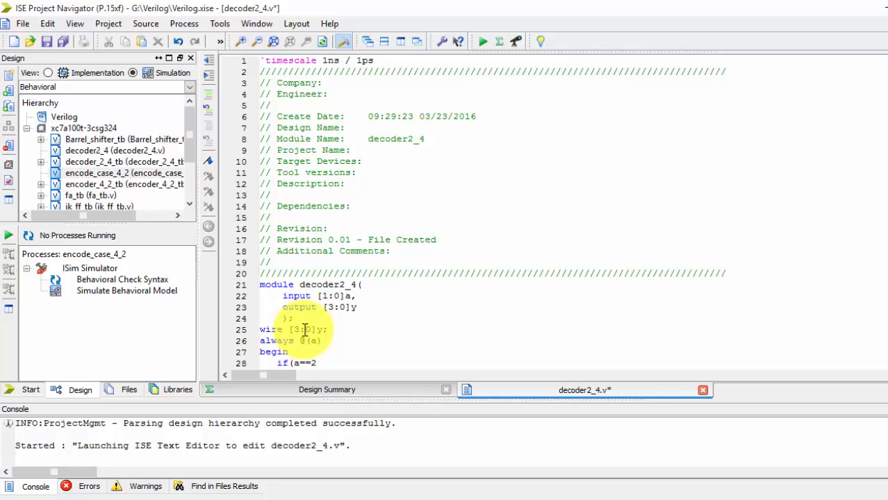
type("'b00)")
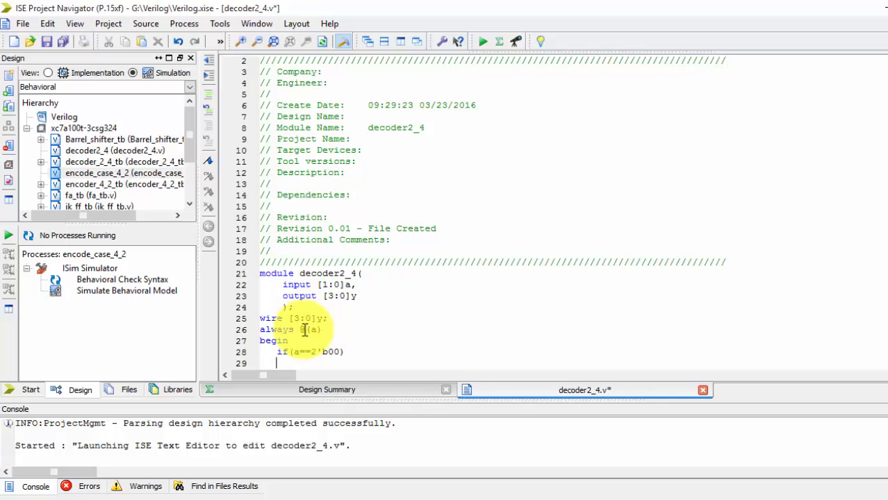
type("y")
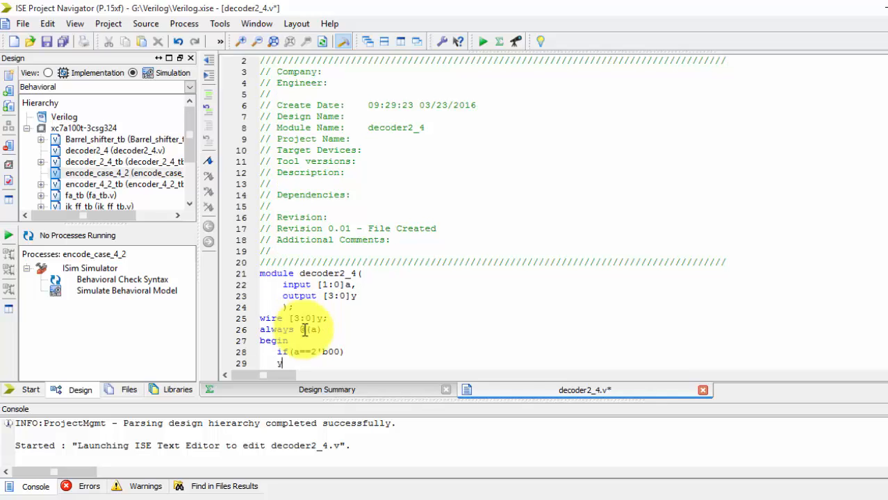
type("=")
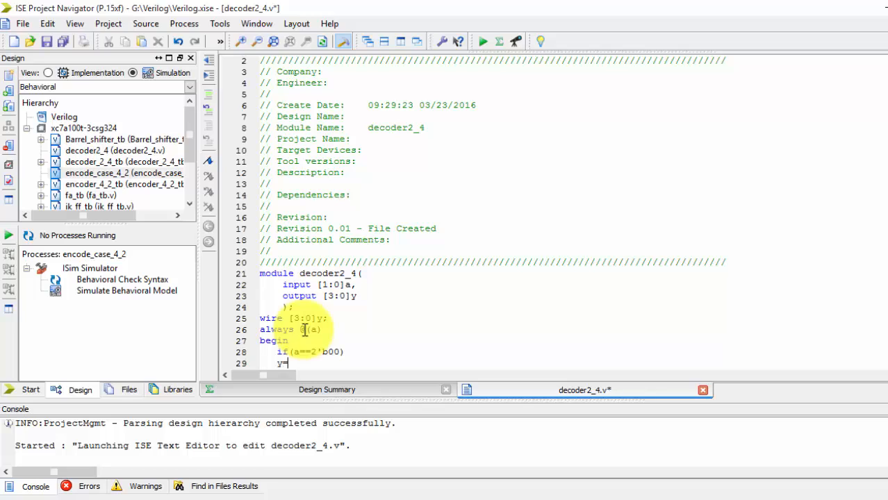
type("4")
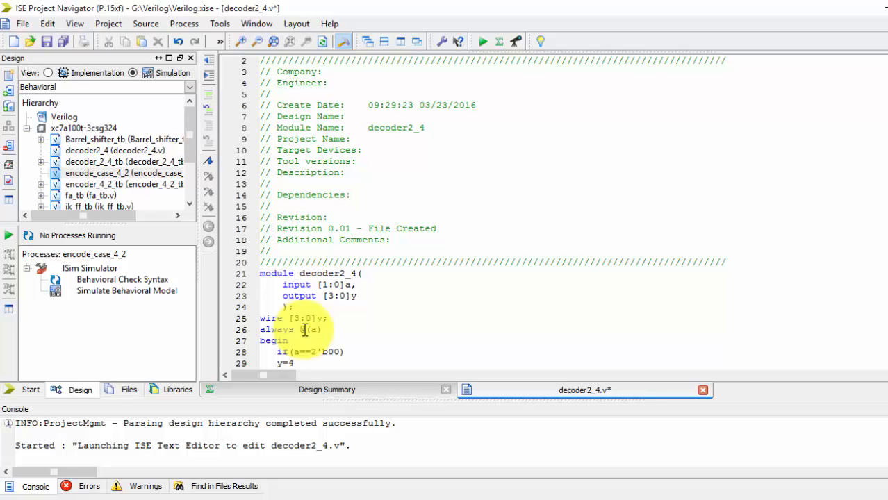
type("'b00")
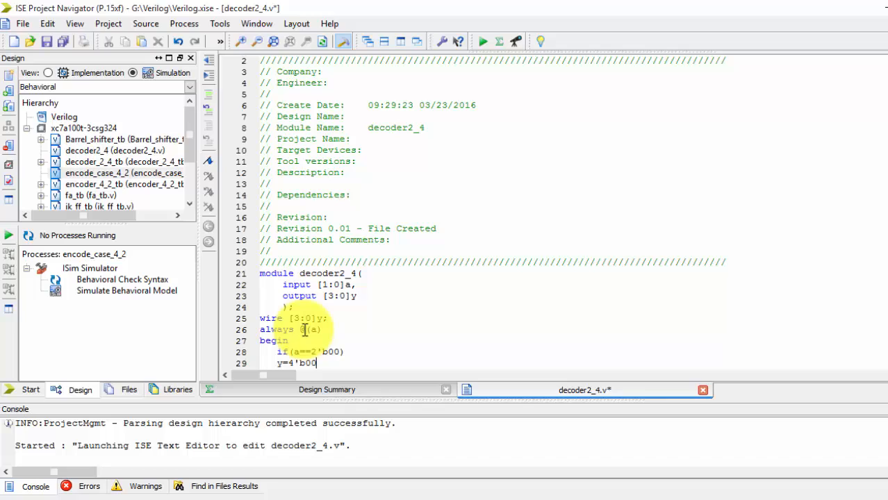
type("01;")
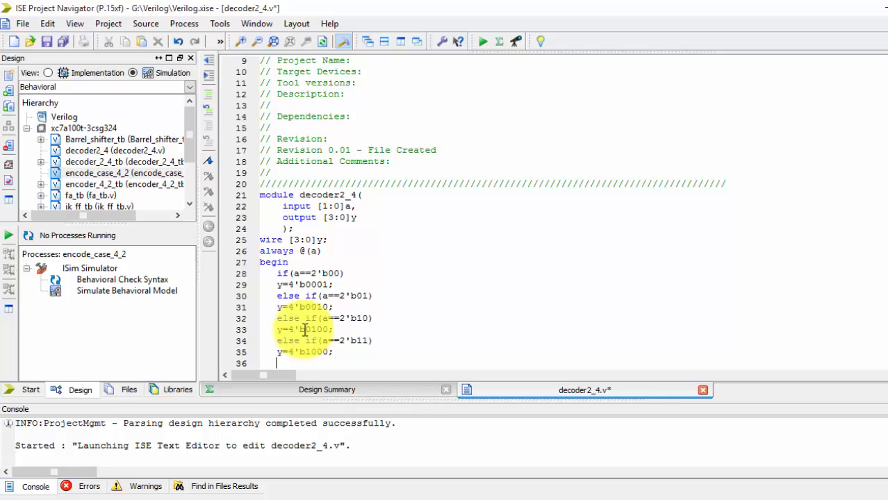
Step: Add the final else branch assigning y=4'bZZZZ
type("else")
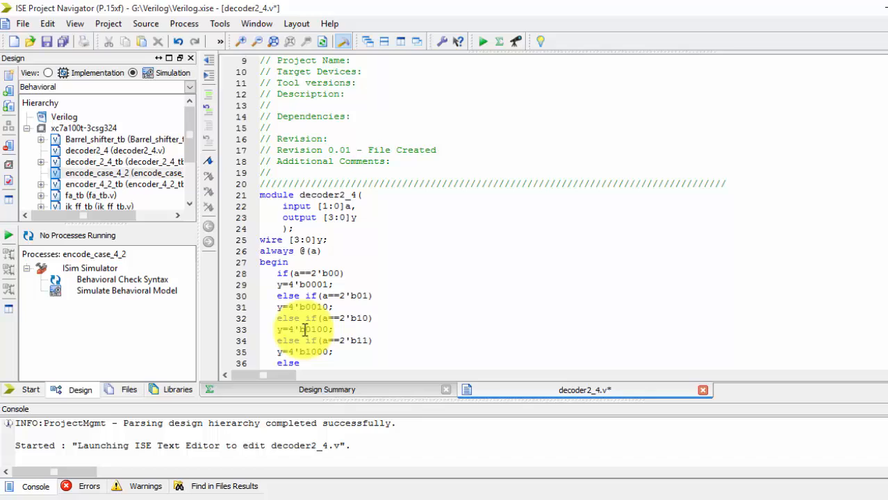
scroll("down", 3)
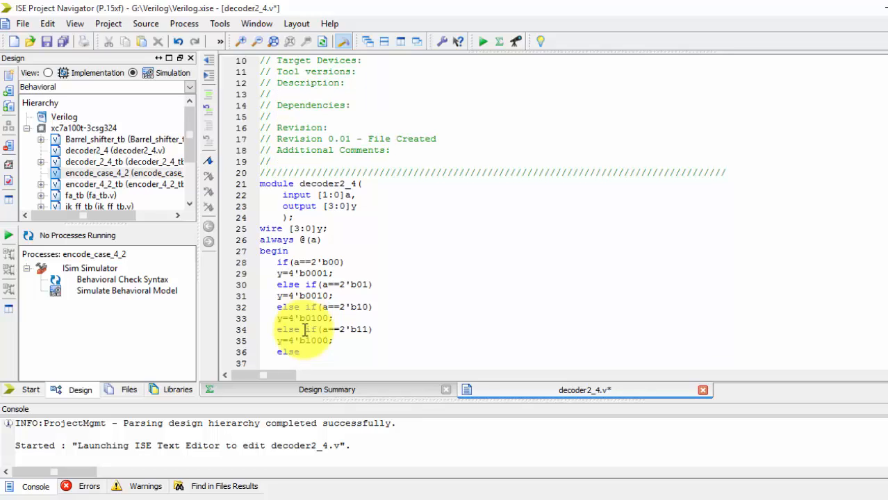
type("y=-")
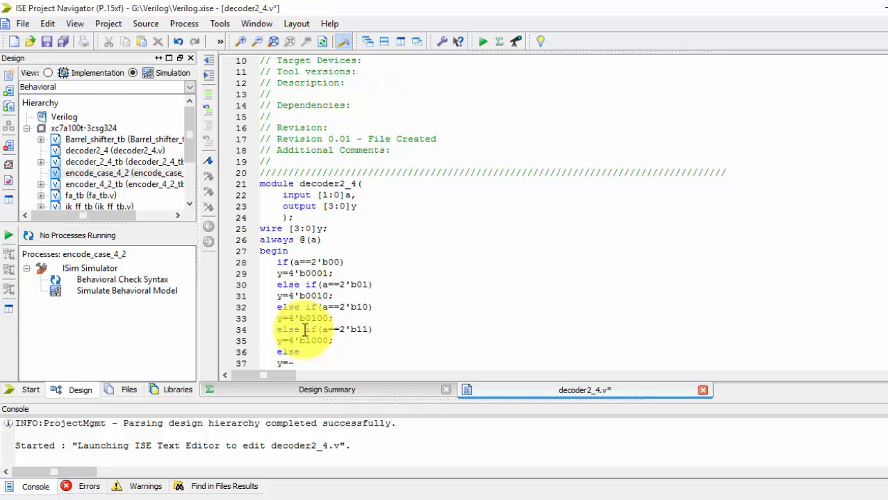
type("4'")
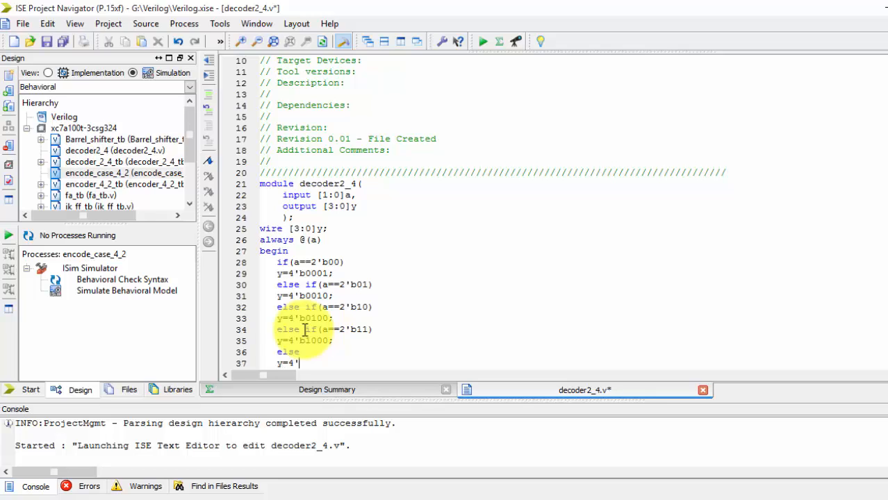
type("bZZZ")
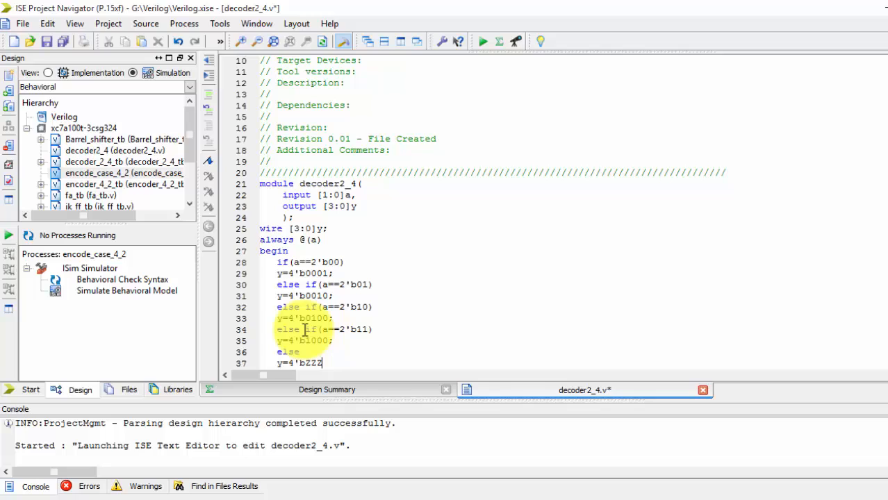
type("Z;")
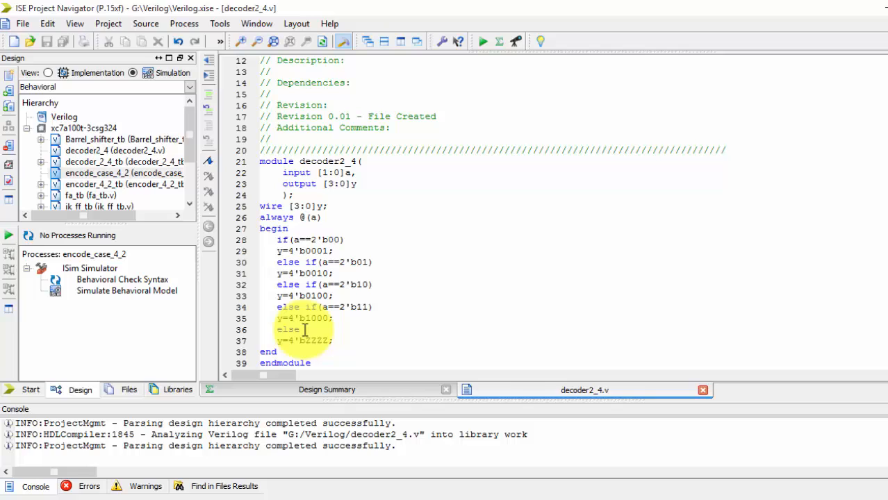
Step: Run Check Syntax on decoder2_4 and jump to the reported error line on the wire declaration
left_click(104, 150)
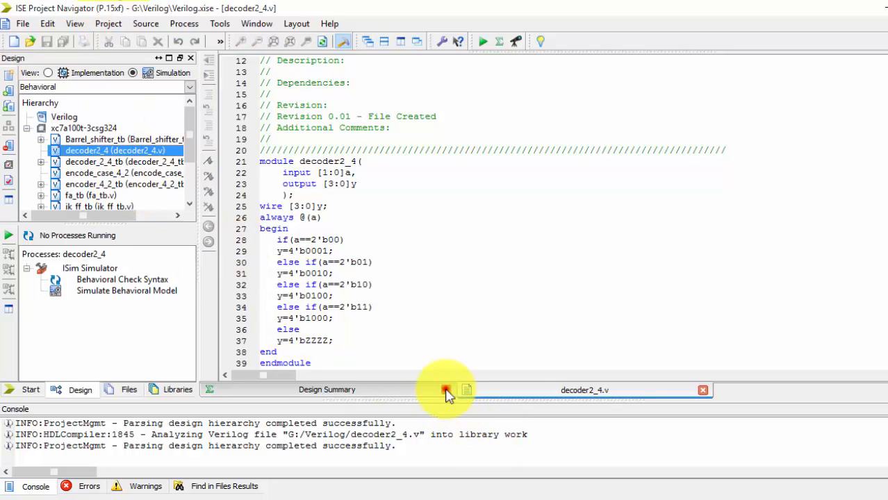
double_click(122, 281)
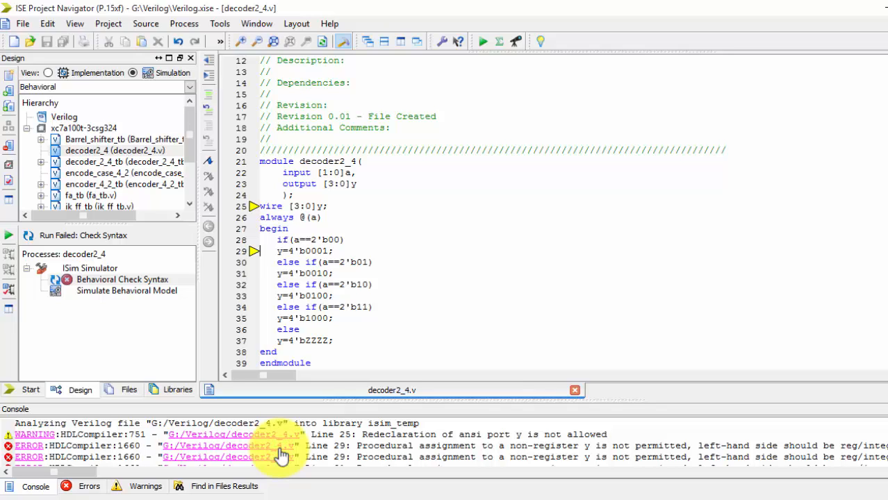
left_click(277, 206)
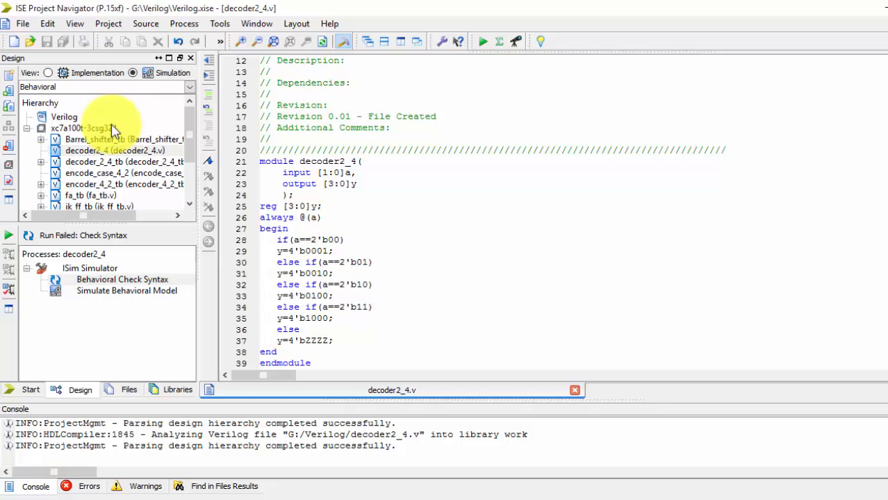
Step: Recheck syntax after changing y to reg, then launch Simulate Behavioral Model
left_click(122, 279)
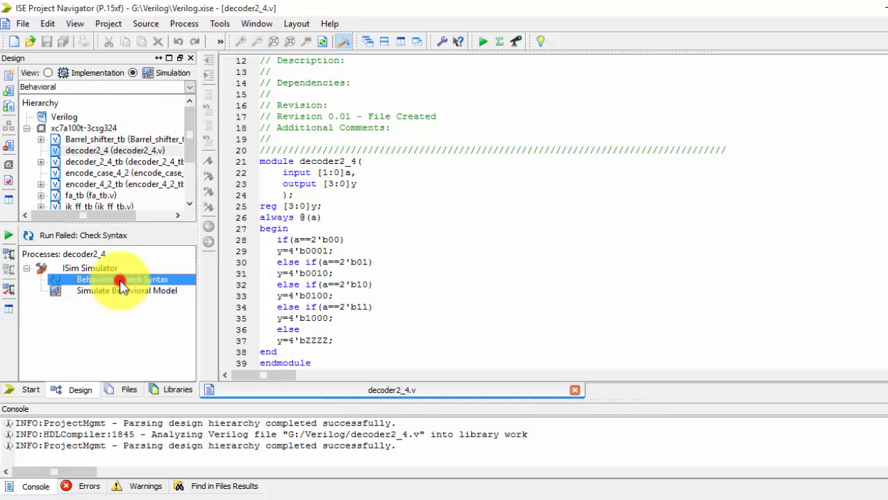
double_click(104, 279)
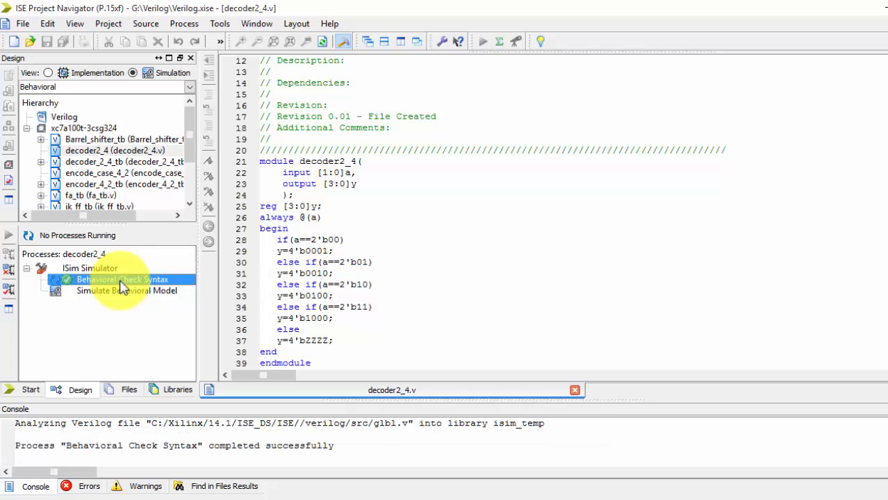
double_click(118, 290)
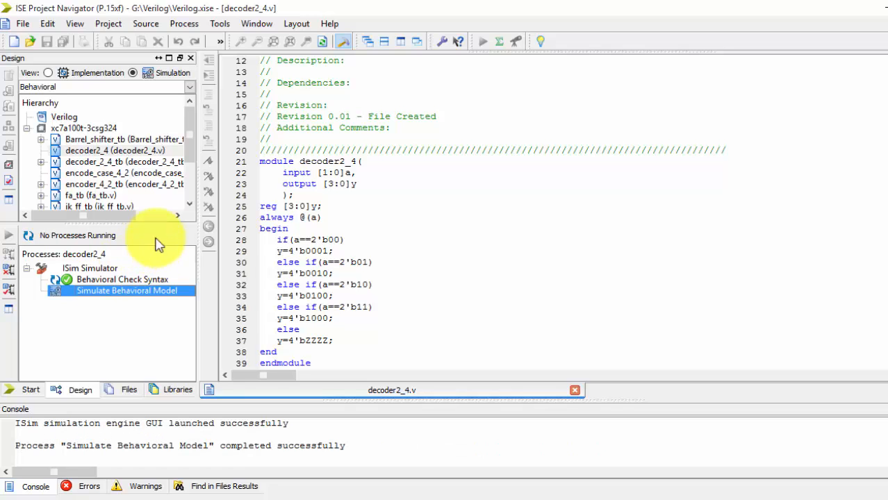
Step: Force input a to a constant value in ISim and run the simulation for 1.00us
double_click(128, 291)
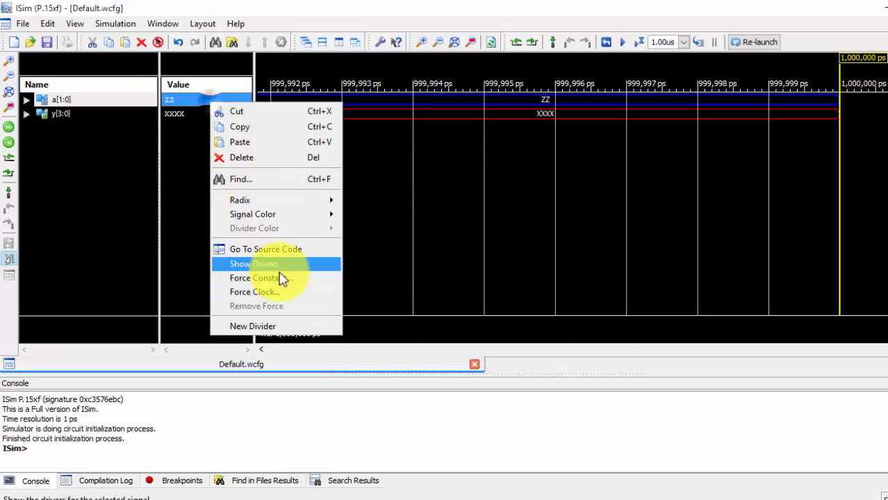
left_click(262, 278)
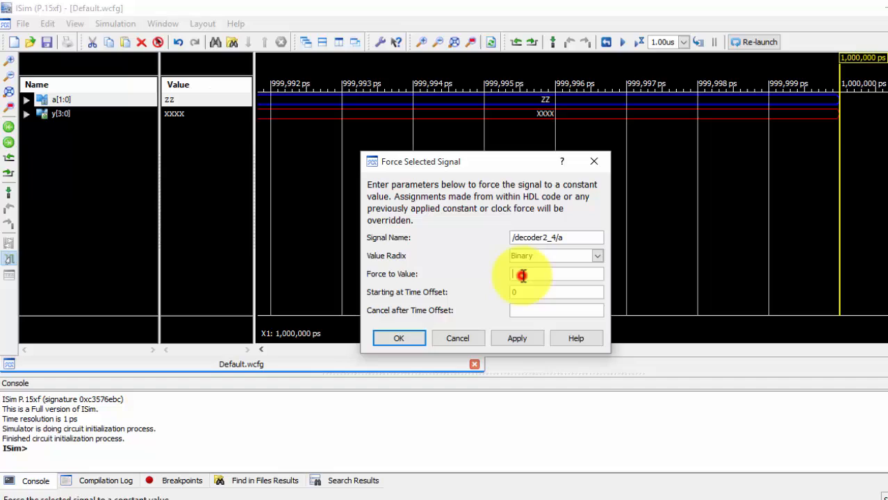
type("01")
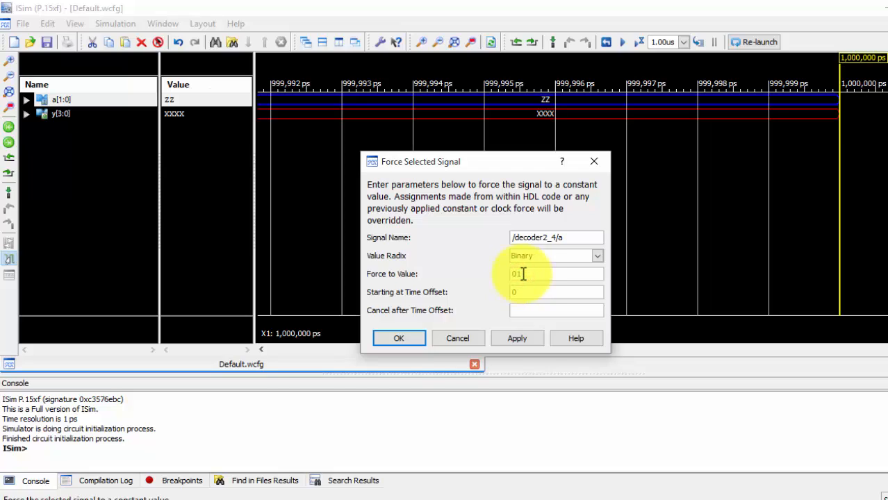
left_click(399, 338)
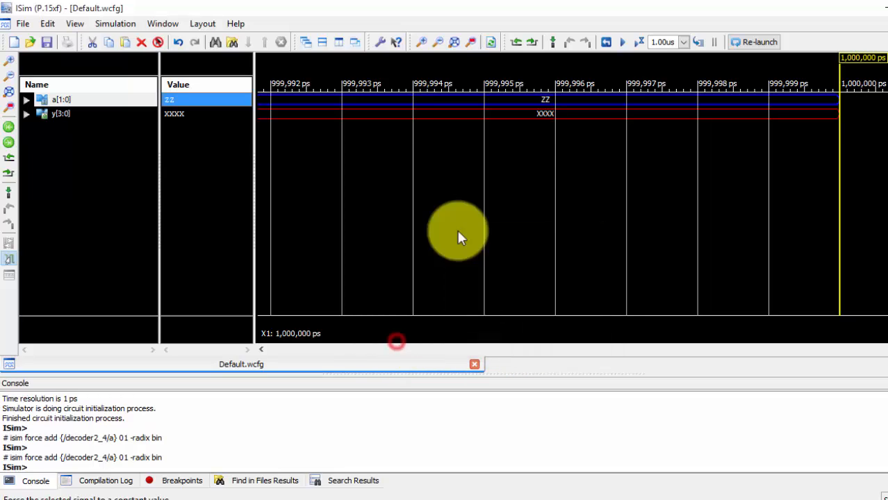
left_click(620, 42)
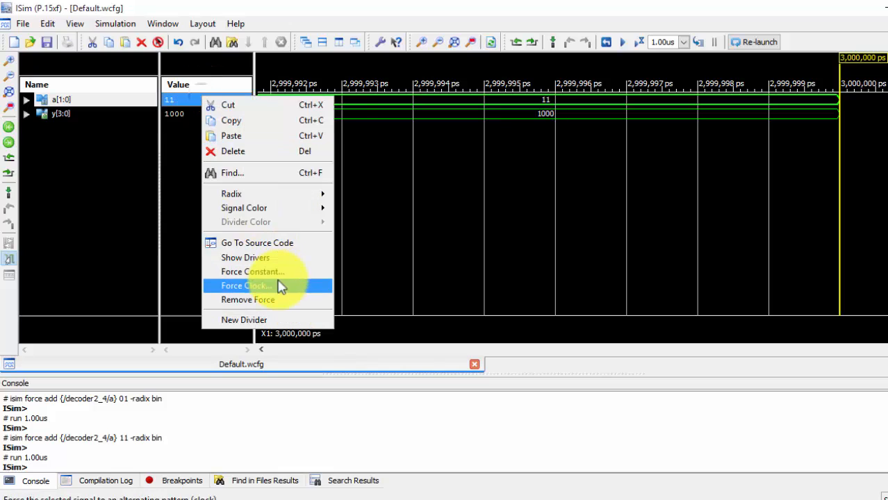
Step: Force a to another constant, then zoom the waveform to show the full simulated span
left_click(253, 271)
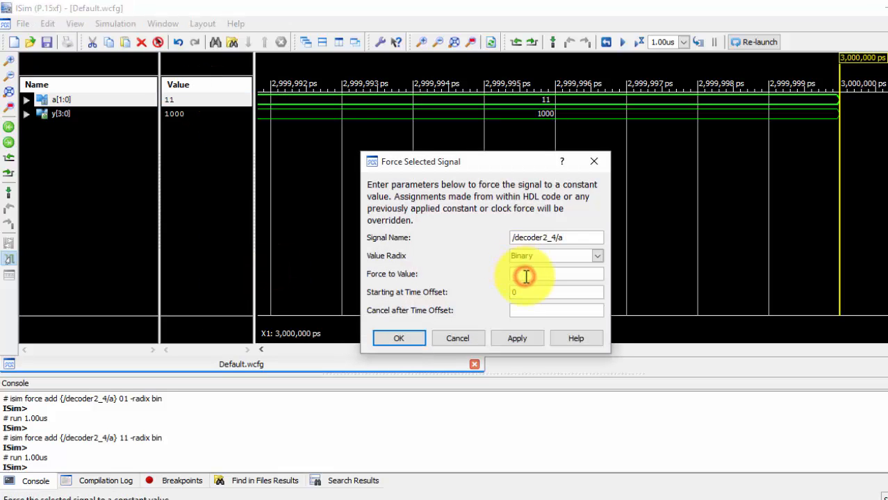
left_click(399, 338)
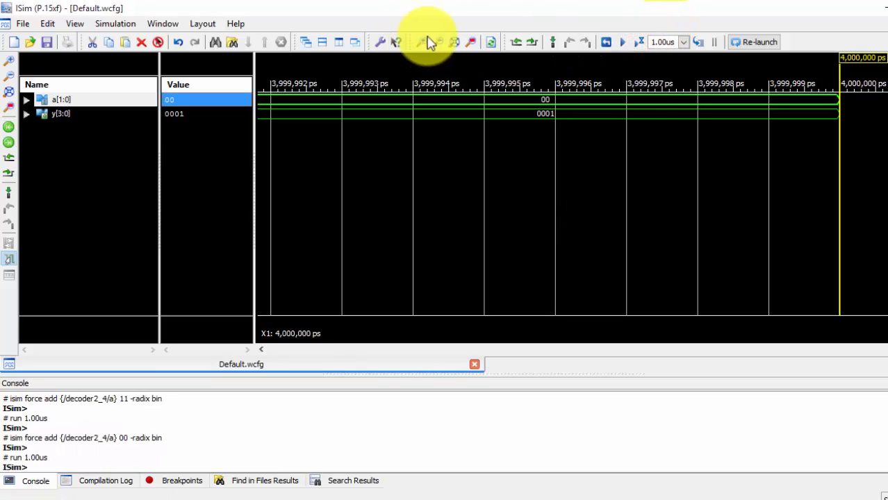
left_click(436, 41)
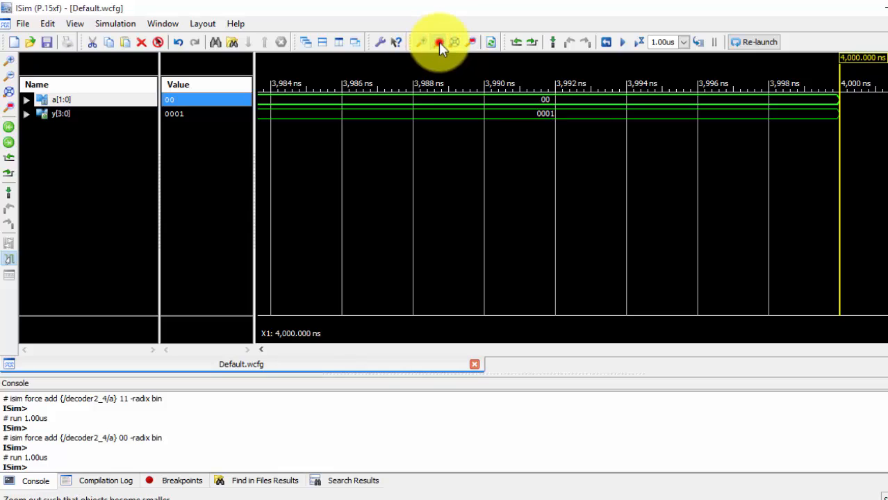
left_click(436, 42)
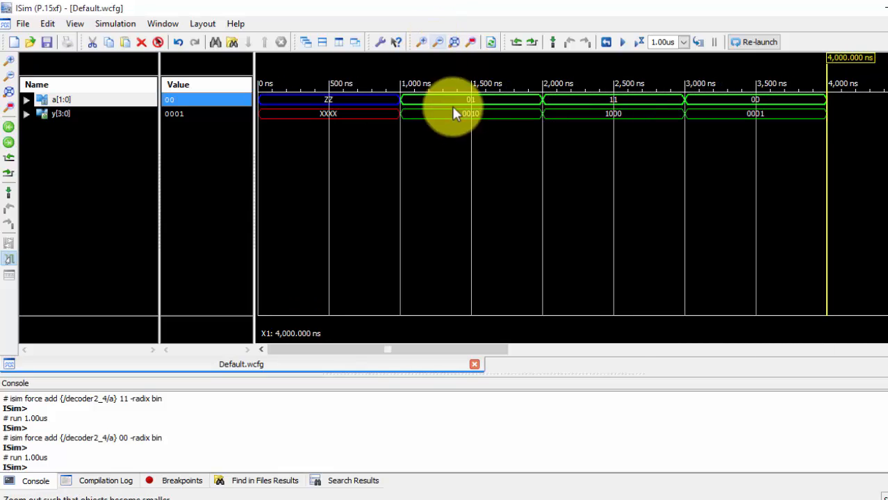
mouse_move(628, 123)
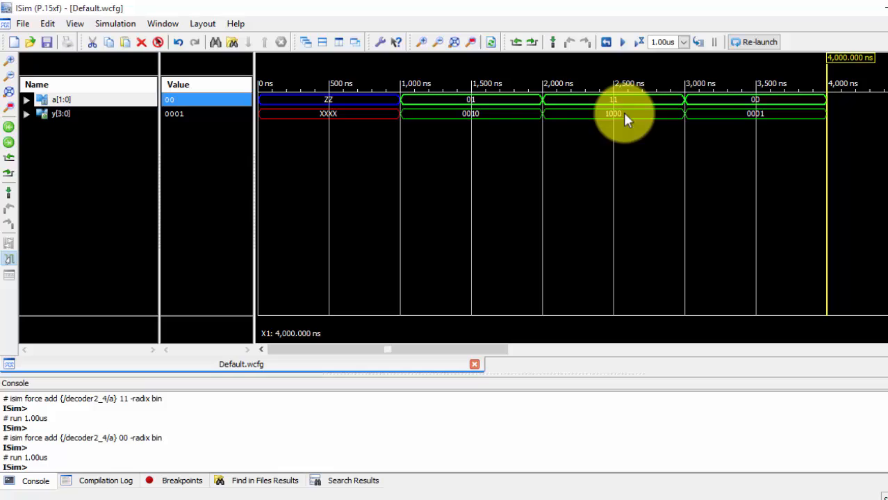
mouse_move(569, 128)
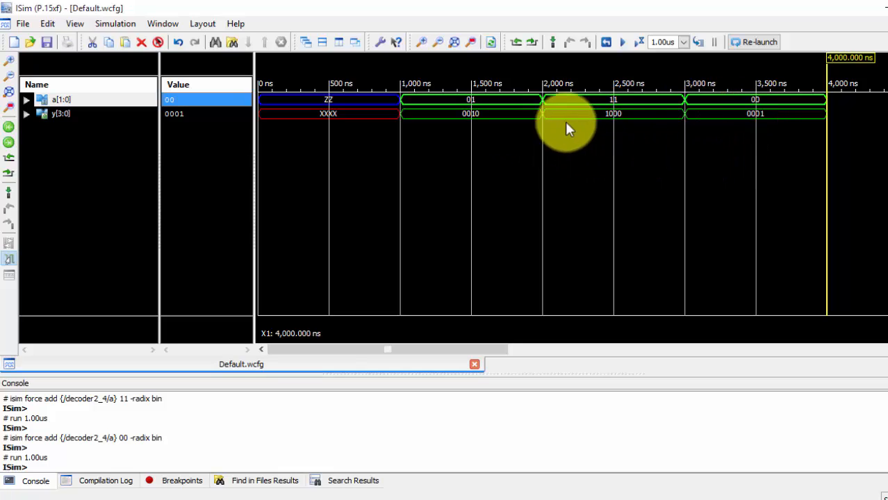